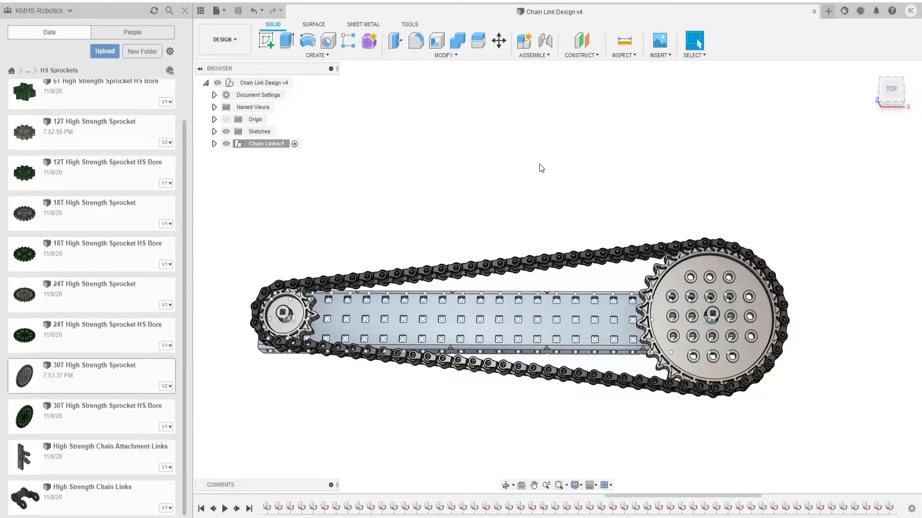
pyautogui.moveTo(547, 170)
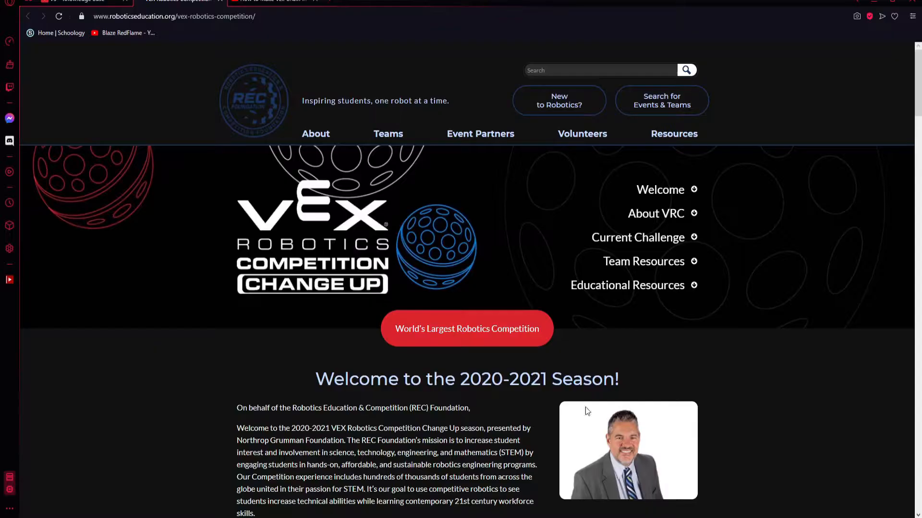
pyautogui.moveTo(178, 147)
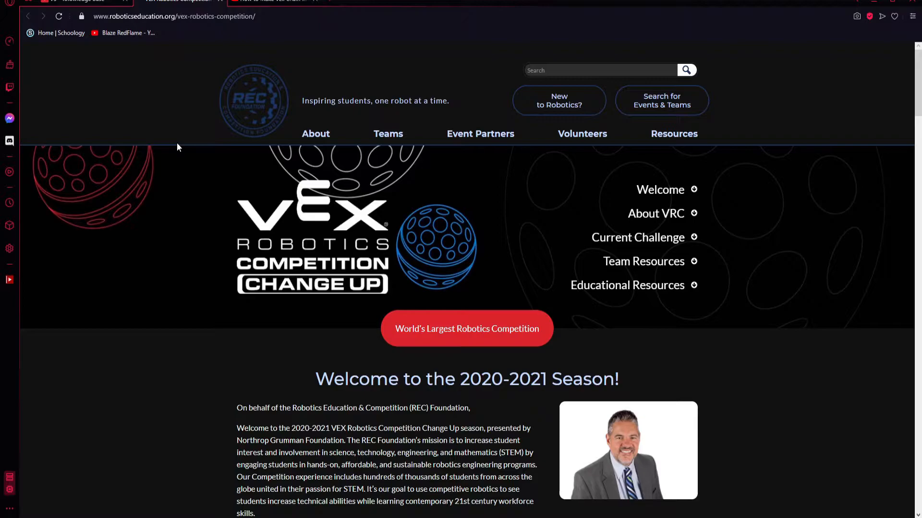
pyautogui.moveTo(173, 146)
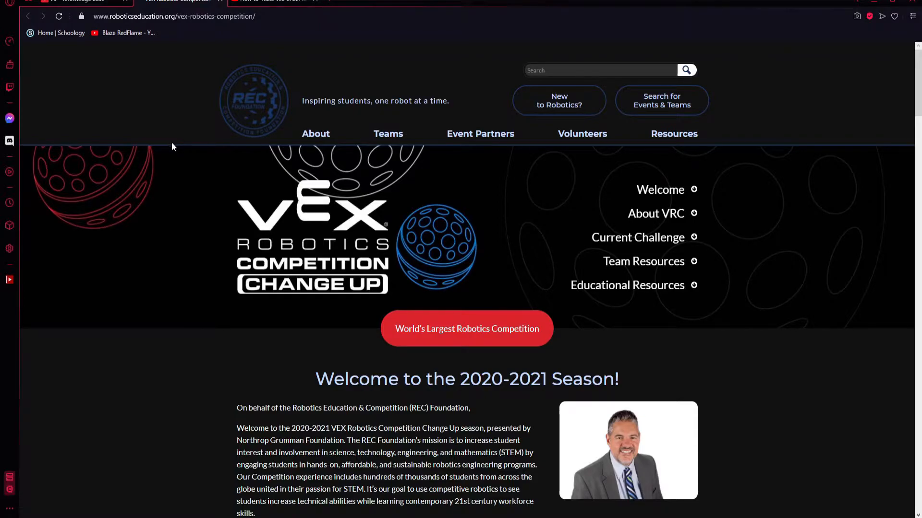
pyautogui.moveTo(207, 238)
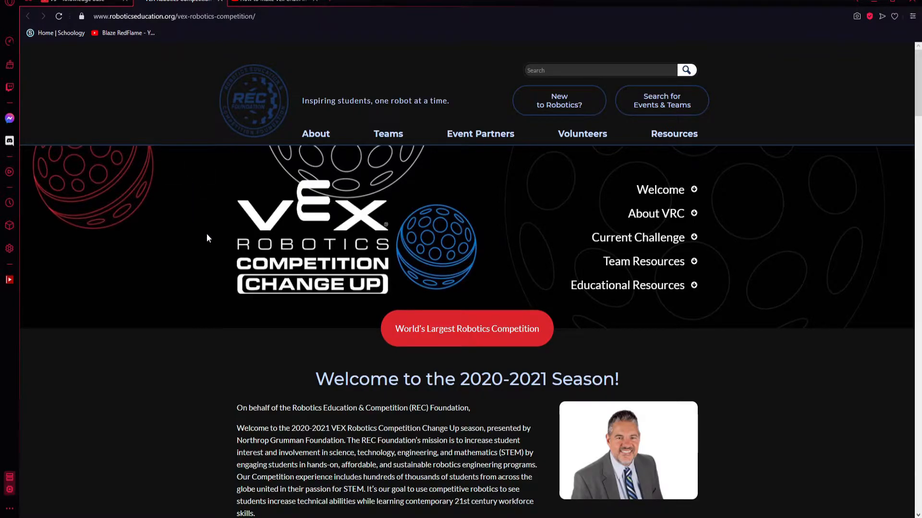
# - Show the Design Notebook links, listing the sample VRC notebook and team journals
pyautogui.scroll(-3)
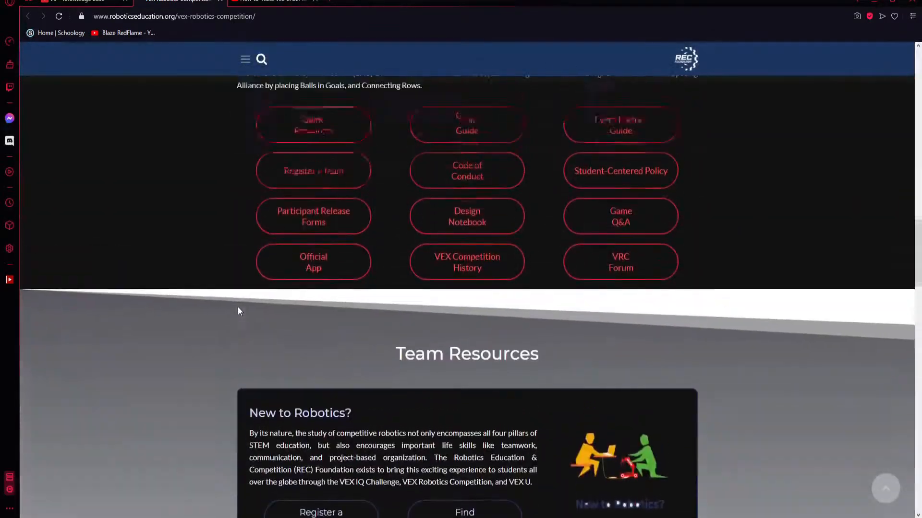
pyautogui.scroll(3)
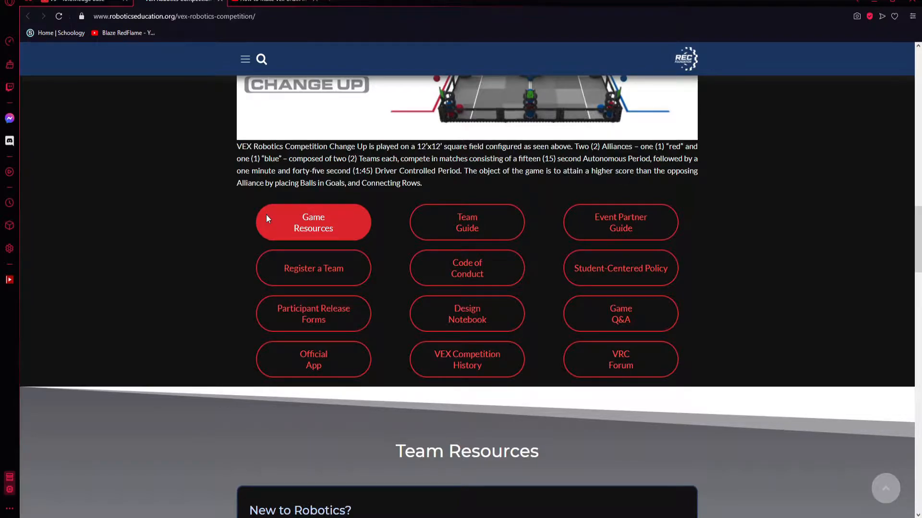
pyautogui.moveTo(466, 314)
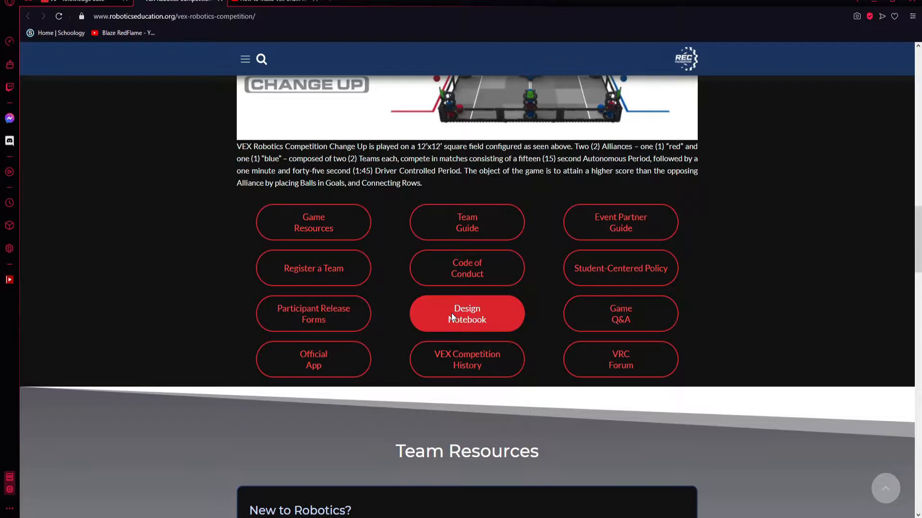
pyautogui.click(466, 313)
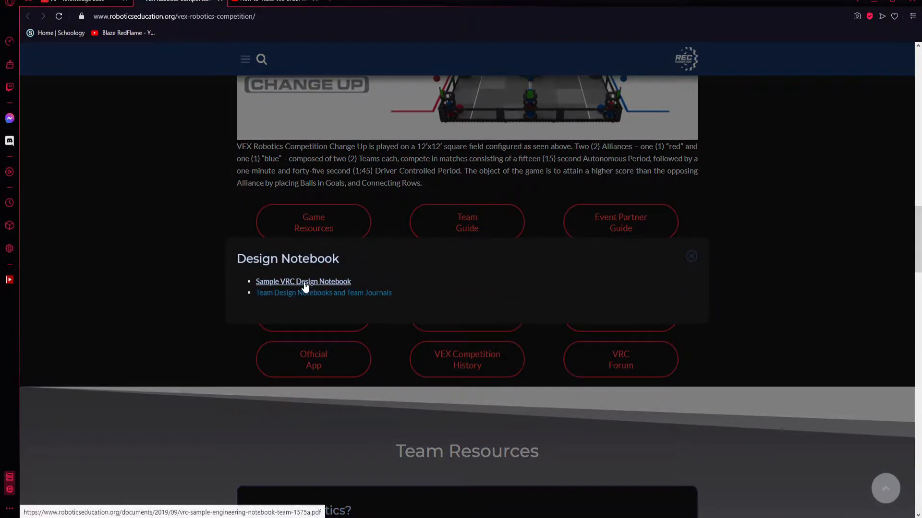
# - Open the Sample VRC Design Notebook PDF and scroll through its shooter design pages
pyautogui.click(303, 282)
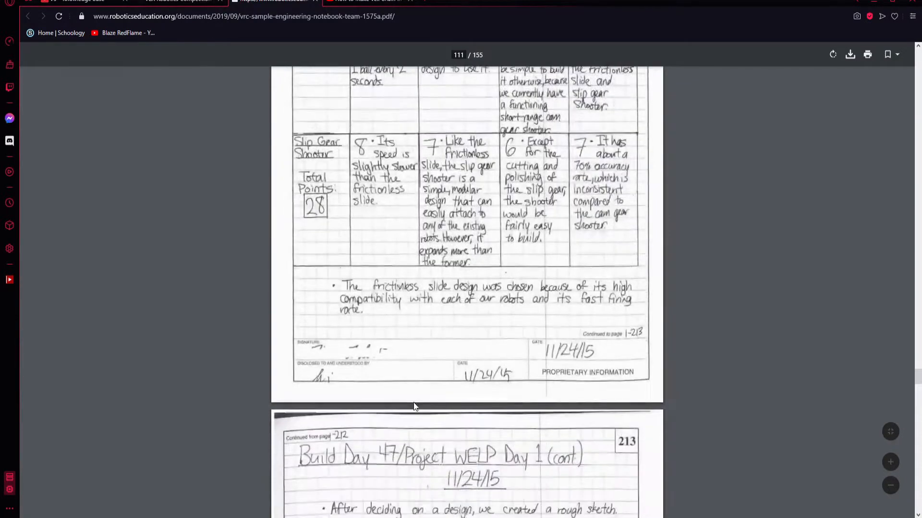
pyautogui.scroll(-3)
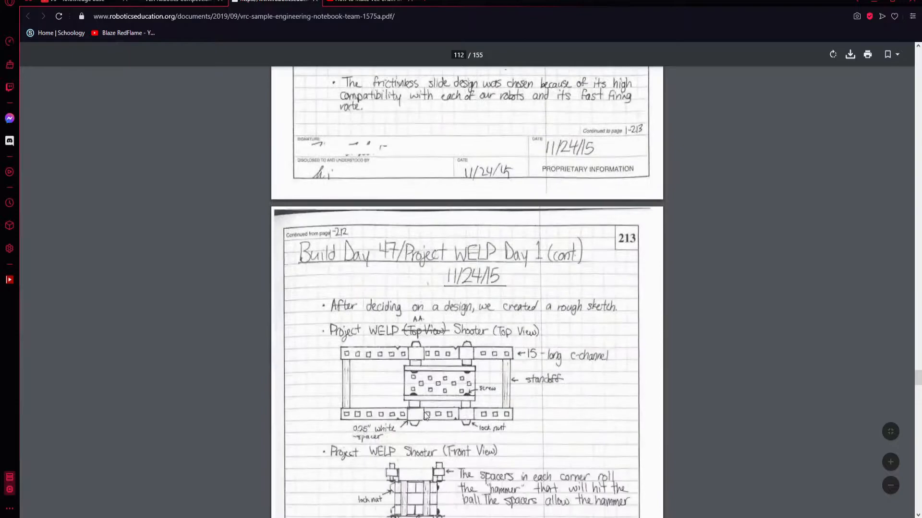
pyautogui.scroll(-3)
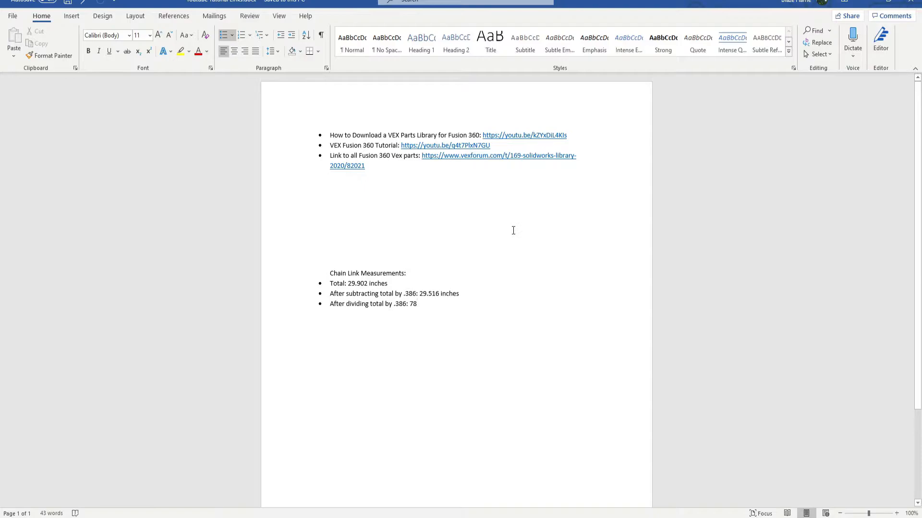
pyautogui.moveTo(381, 256)
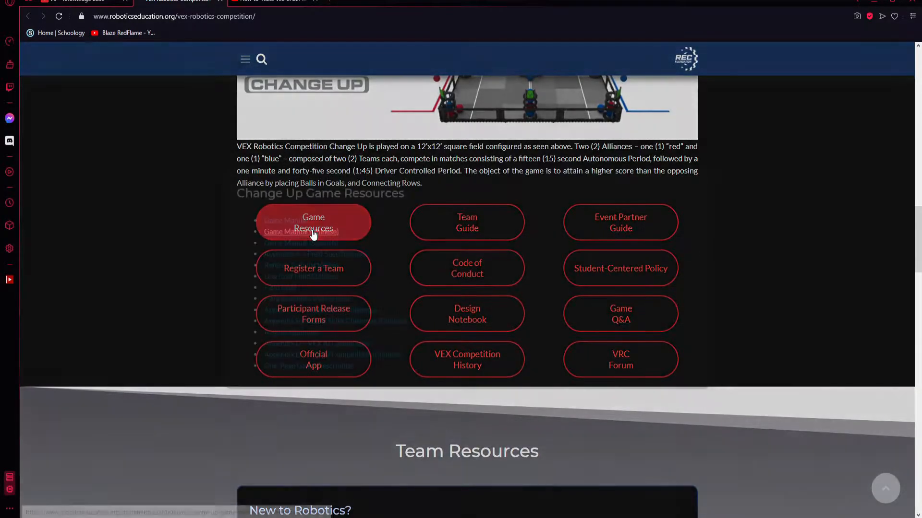
# - Show the Change Up game resources, including the Game Manual and appendices
pyautogui.click(313, 223)
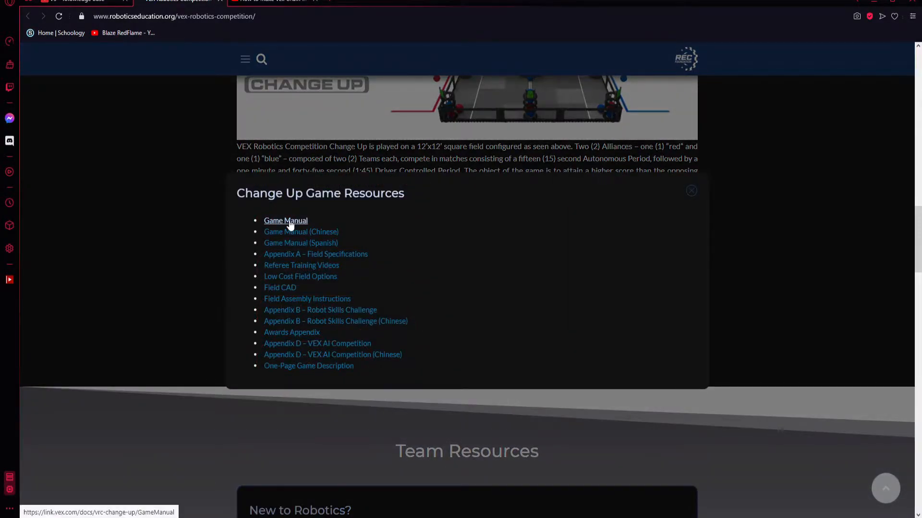
pyautogui.moveTo(316, 254)
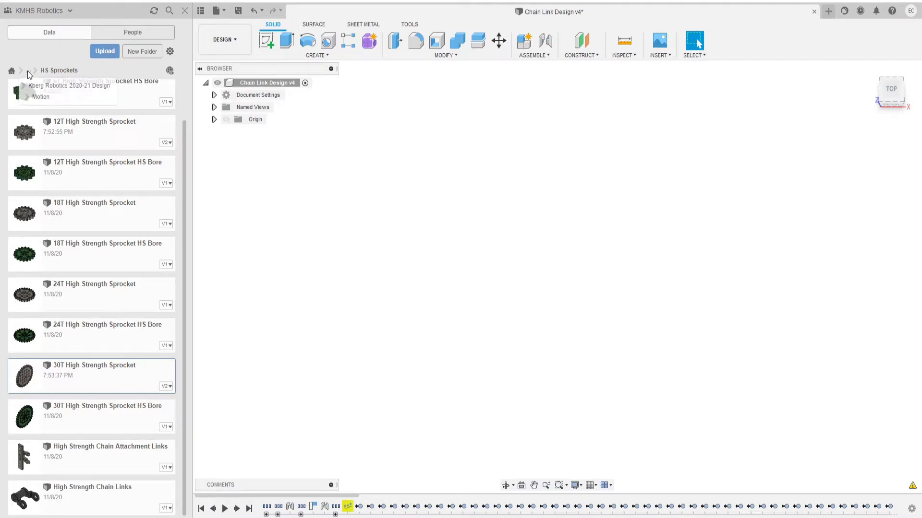
# - Joint the 12T and 30T sprockets to opposite ends of the C-channel
pyautogui.click(68, 85)
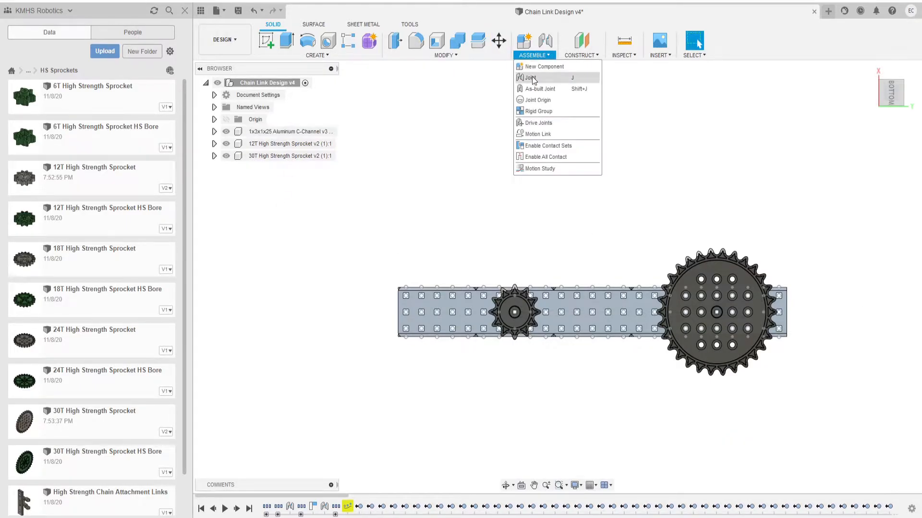
pyautogui.click(531, 78)
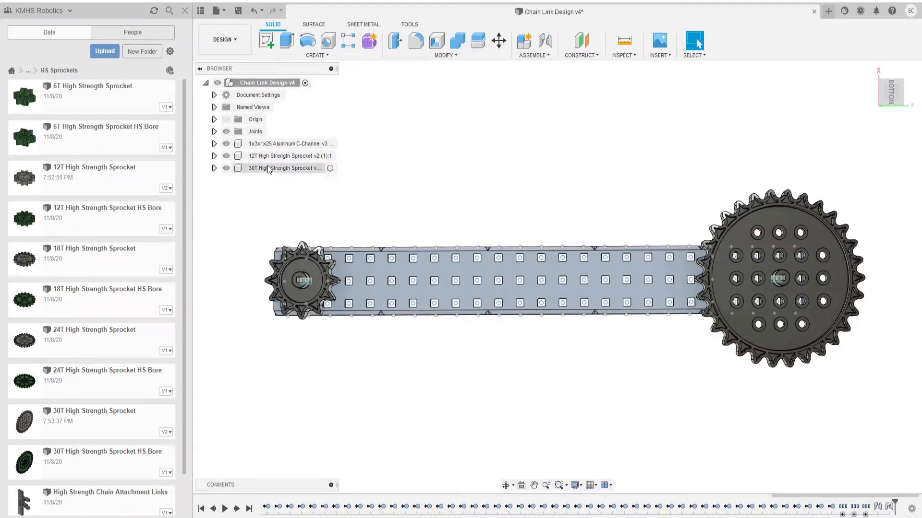
pyautogui.scroll(-3)
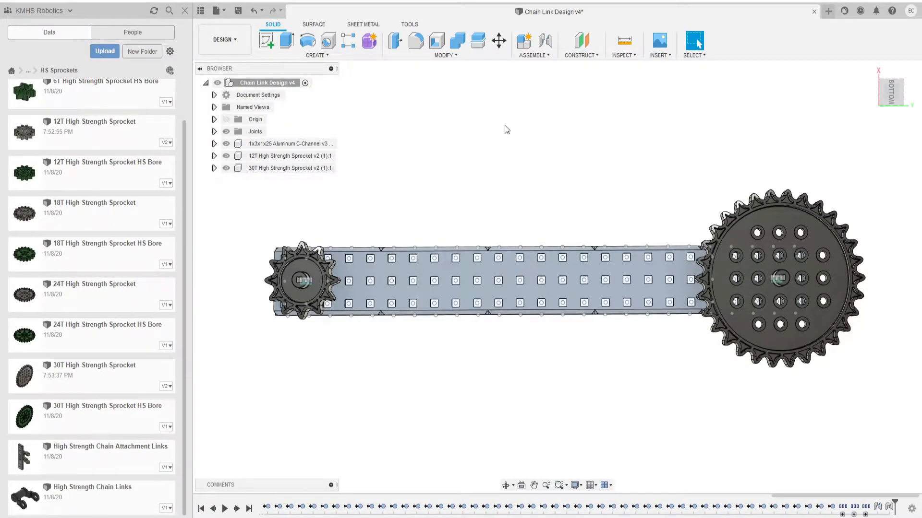
# - Start a new sketch with lines tangent to both sprocket profiles
pyautogui.click(317, 55)
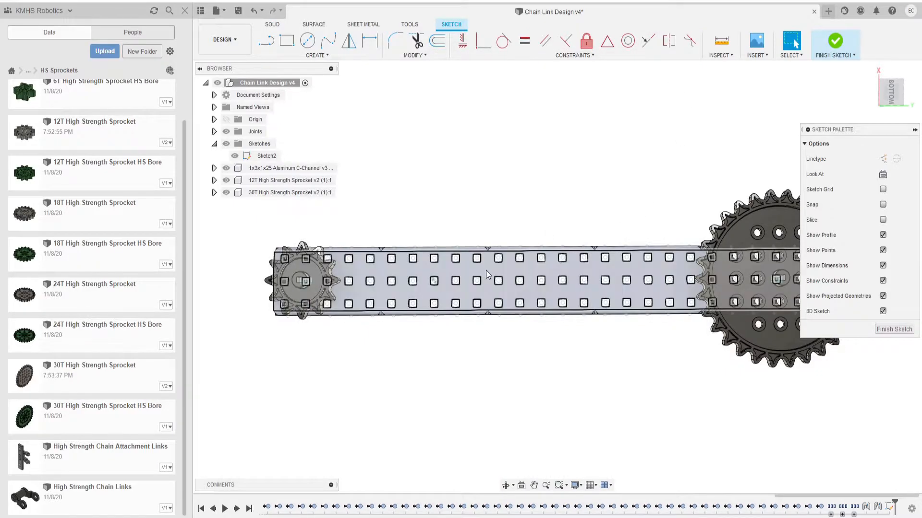
pyautogui.click(307, 40)
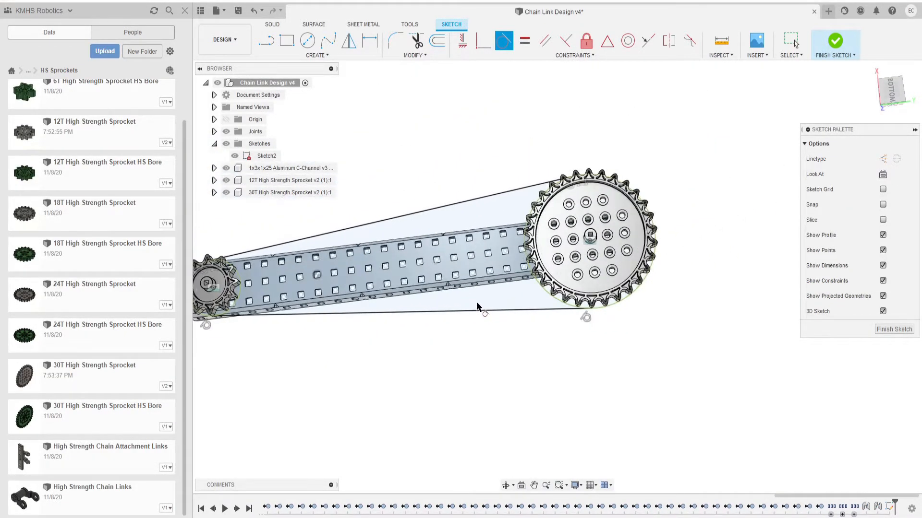
pyautogui.moveTo(482, 41)
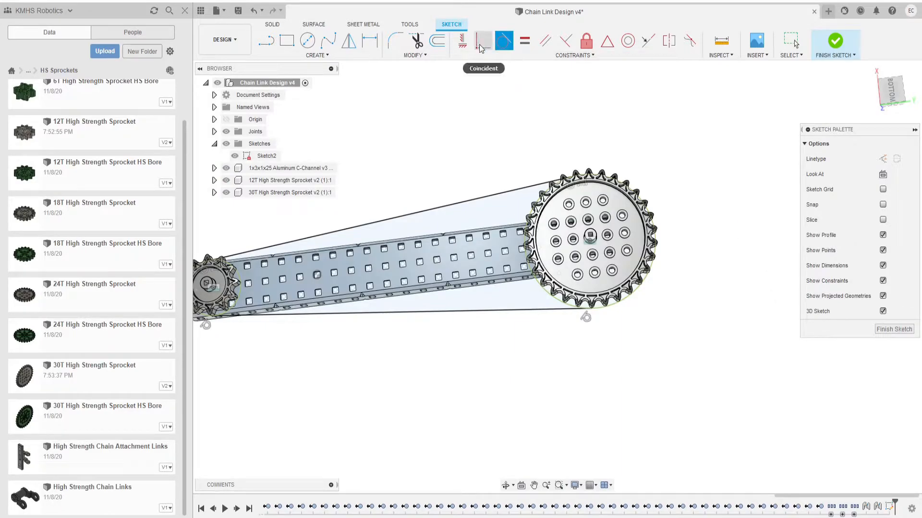
pyautogui.moveTo(532, 297)
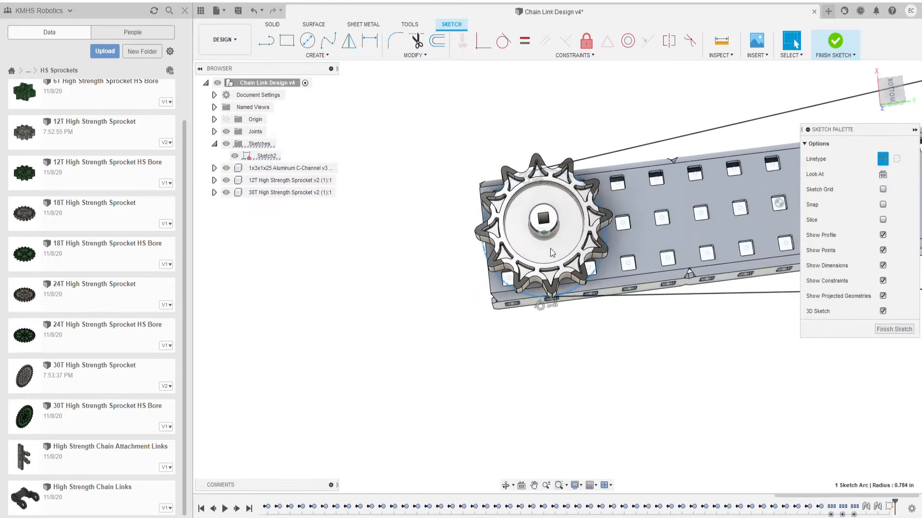
# - Draw 3-point arcs around both sprocket ends and finish the chain-path sketch
pyautogui.click(317, 55)
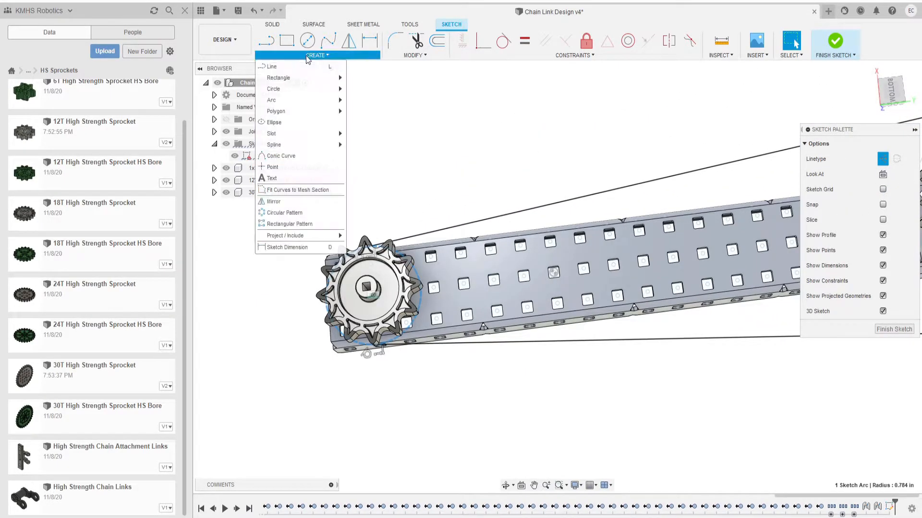
pyautogui.moveTo(271, 99)
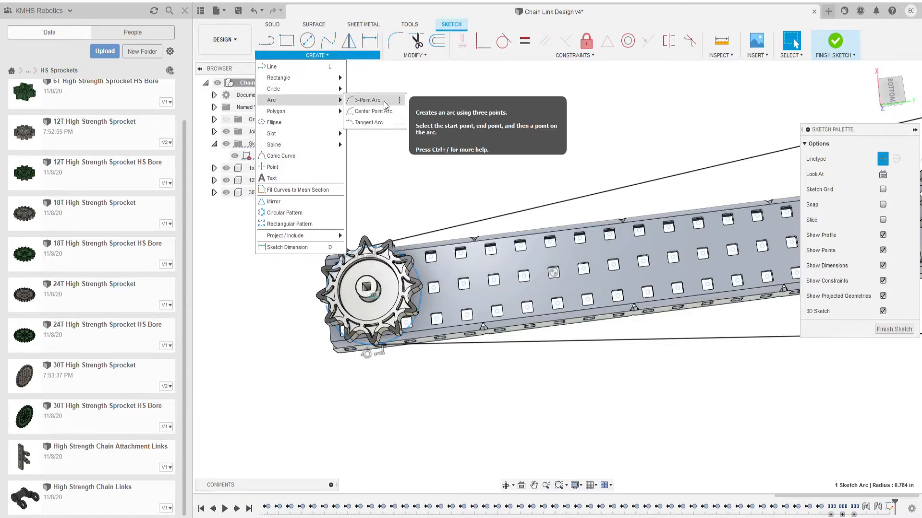
pyautogui.click(366, 100)
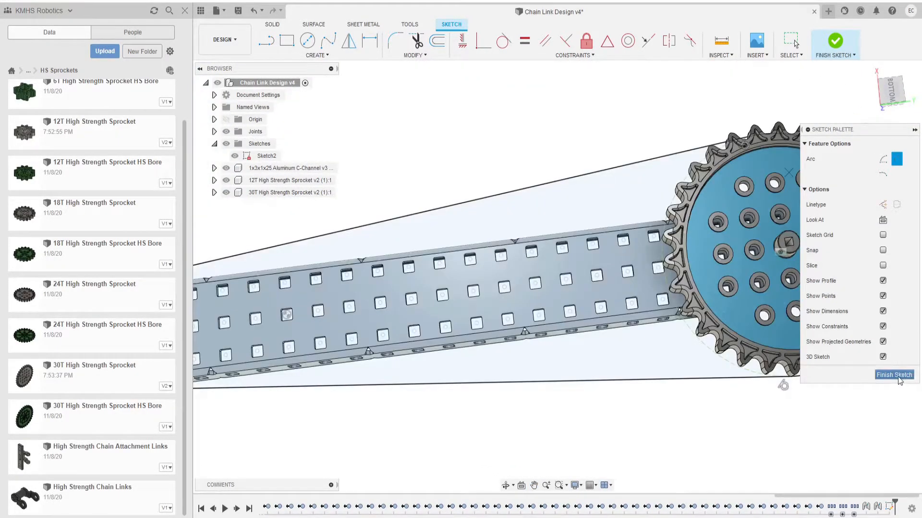
pyautogui.click(893, 374)
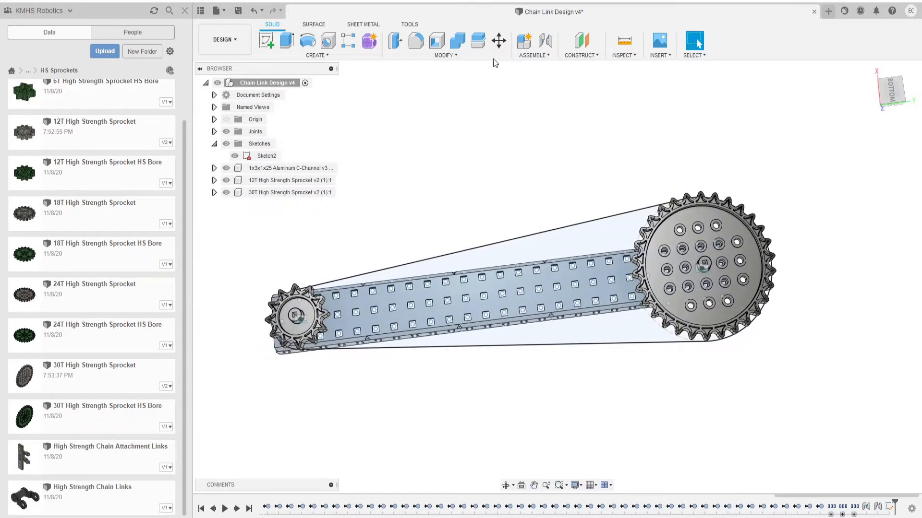
pyautogui.moveTo(624, 43)
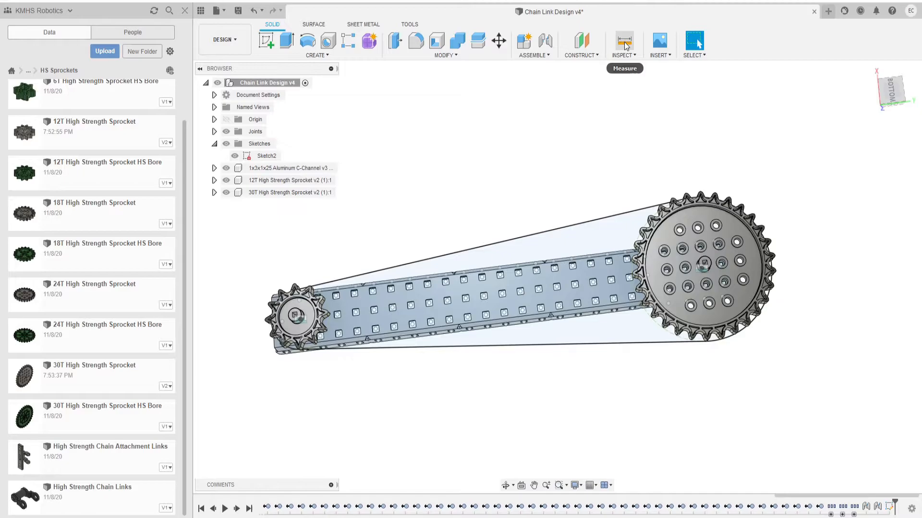
# - Measure the 30T sprocket's chain arc: length 6.417 in, radius 1.917 in
pyautogui.click(624, 39)
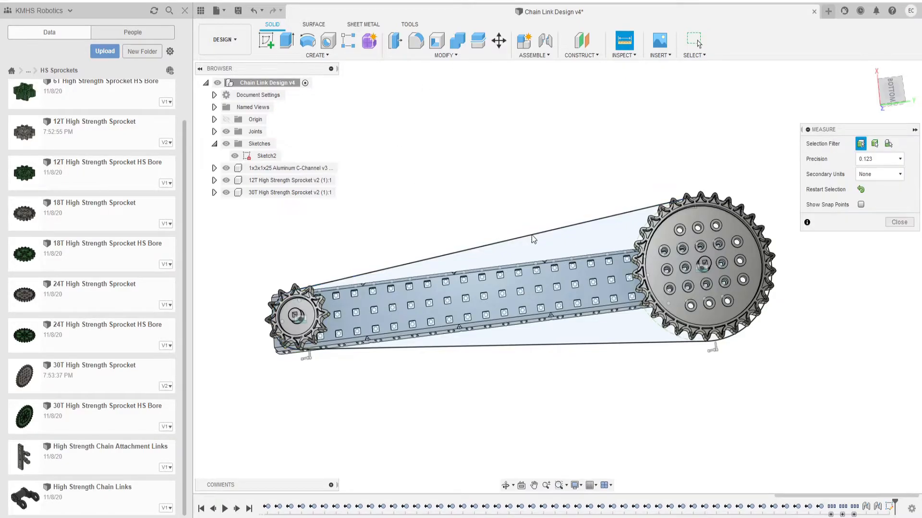
pyautogui.click(535, 241)
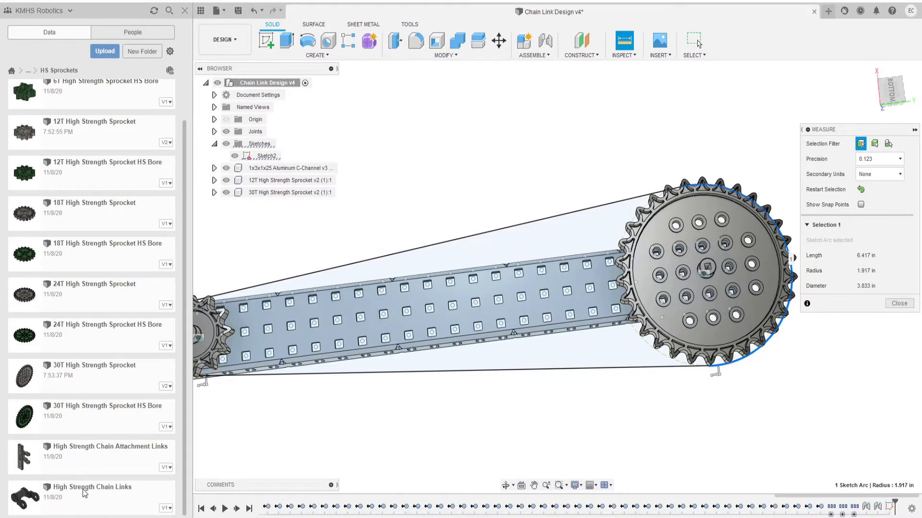
pyautogui.moveTo(283, 435)
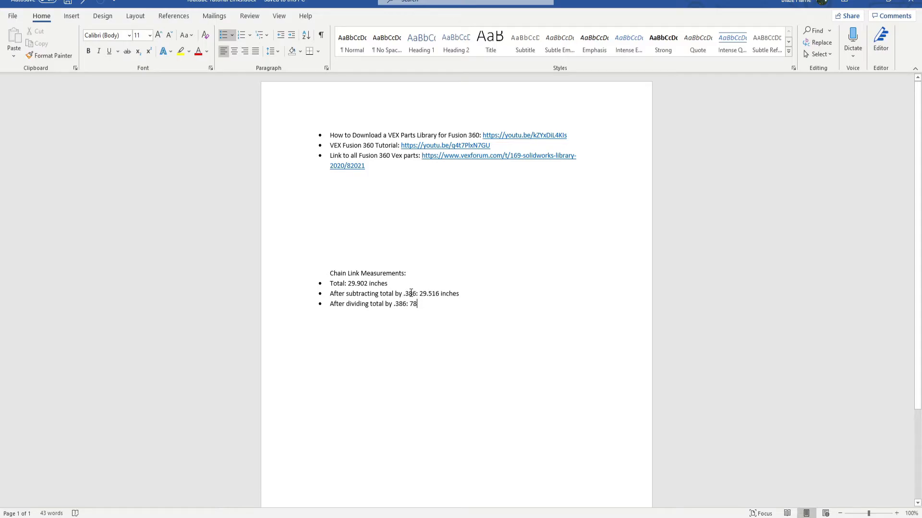
pyautogui.moveTo(429, 299)
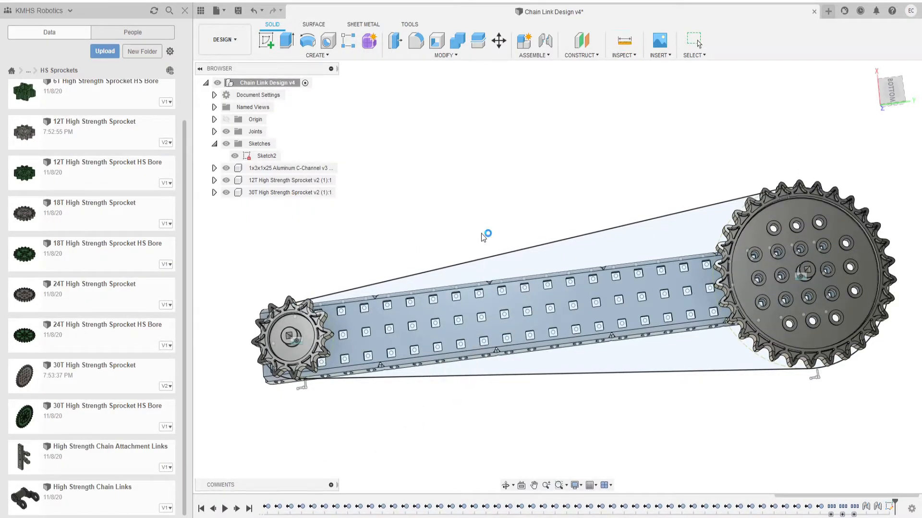
# - Insert the High Strength Chain Links part and start moving it
pyautogui.click(498, 40)
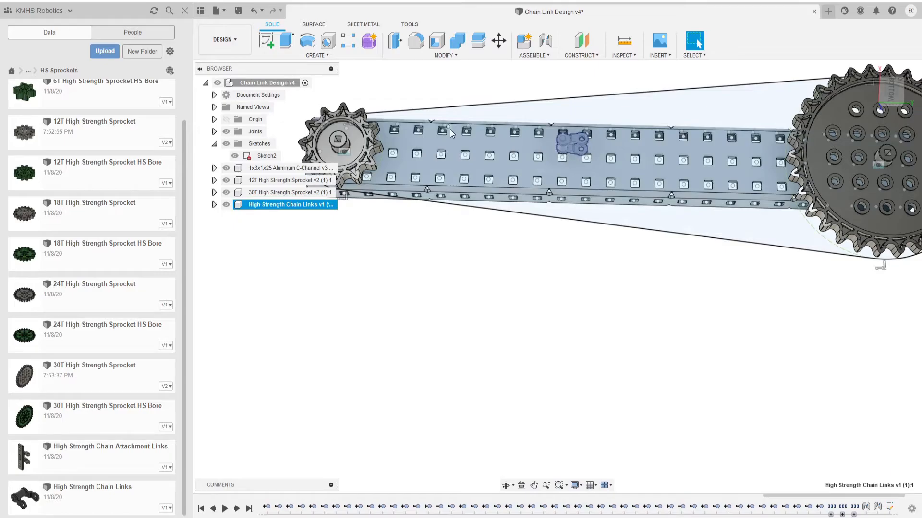
pyautogui.click(499, 40)
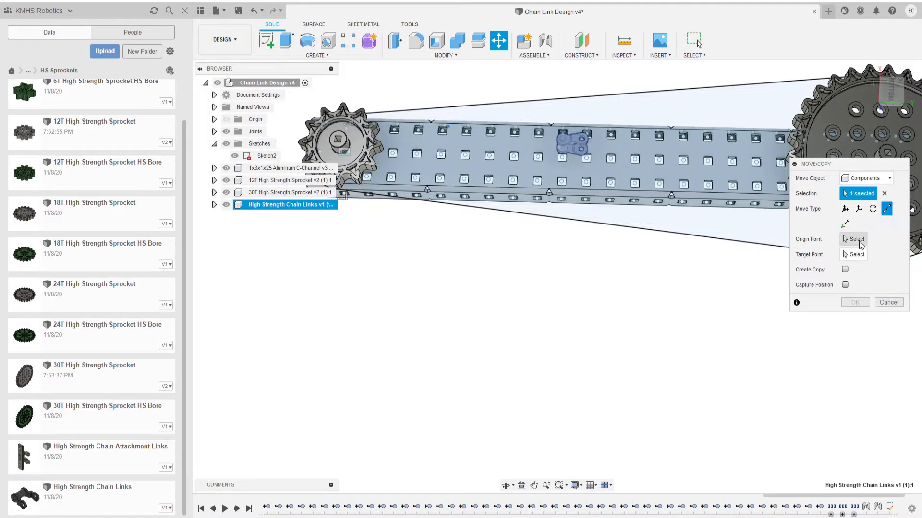
# - Move the chain link point-to-point onto the top of the 12T sprocket
pyautogui.click(854, 239)
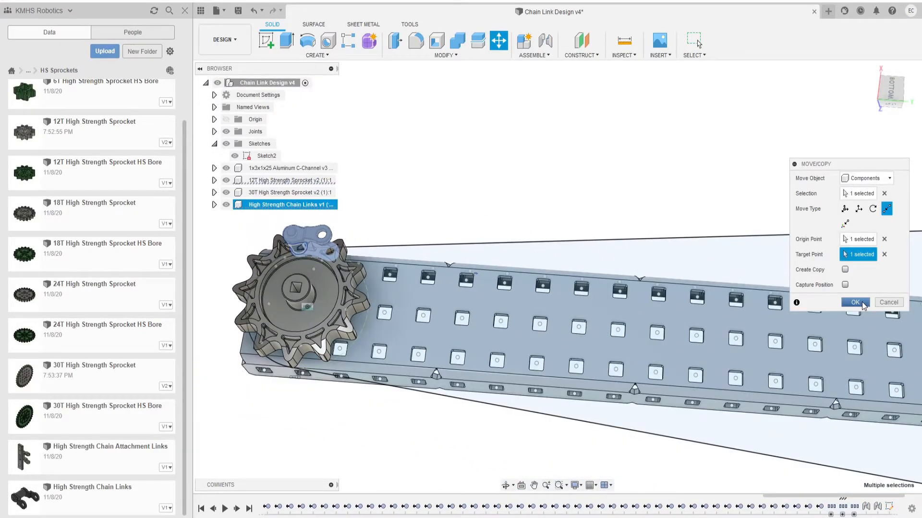
pyautogui.click(854, 302)
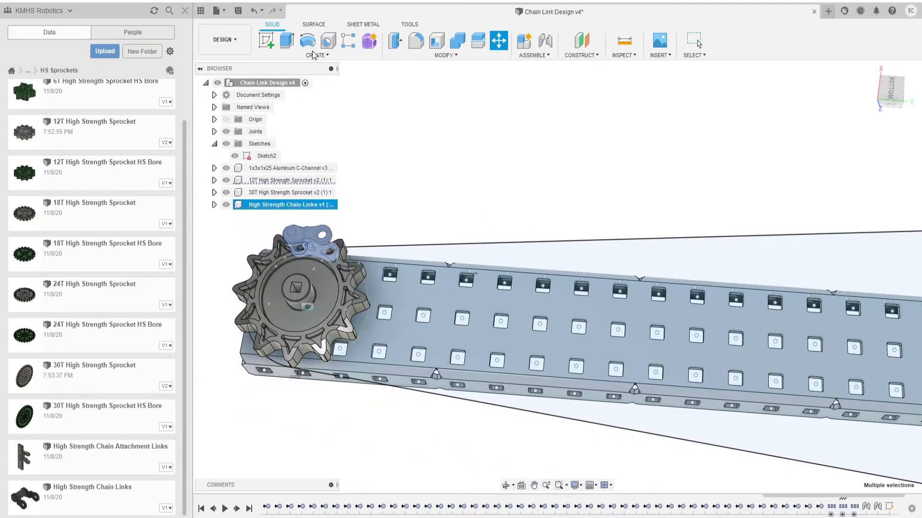
pyautogui.click(318, 55)
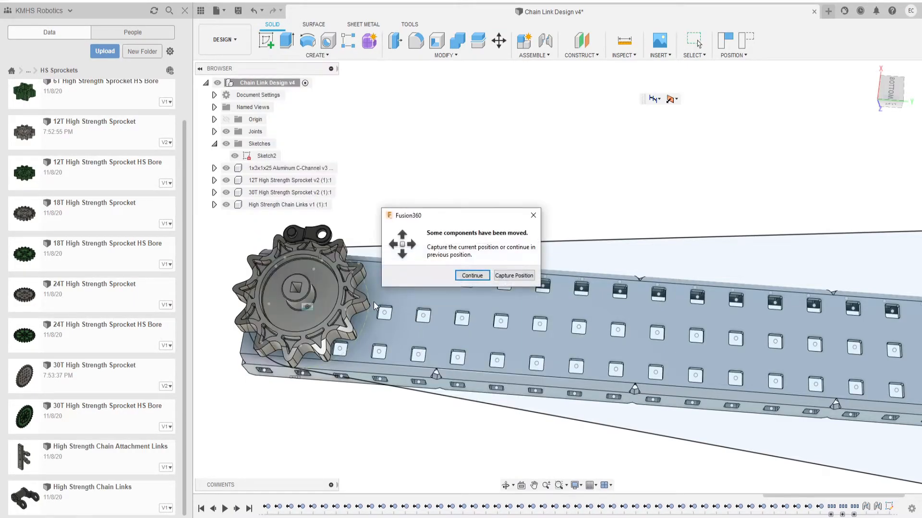
# - Pattern the chain link along the sketch path: 79 copies over 30.185 in, path direction
pyautogui.click(472, 275)
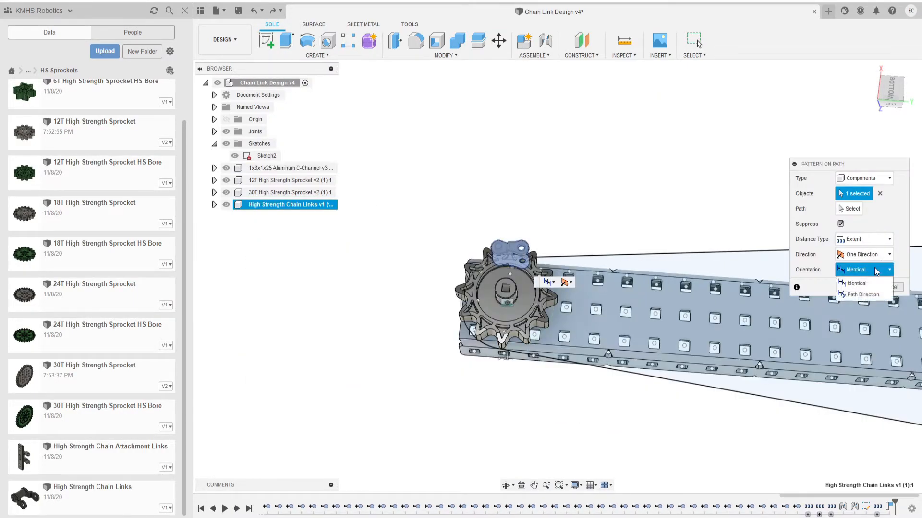
pyautogui.click(864, 294)
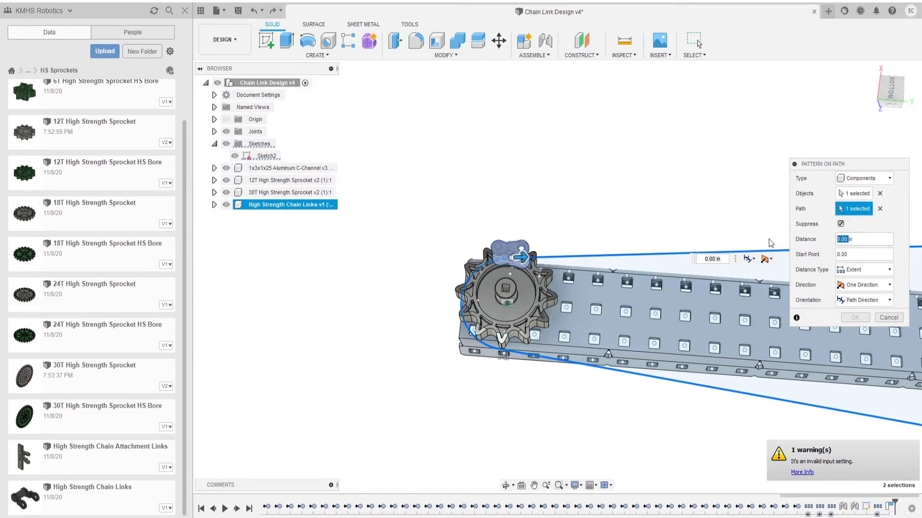
pyautogui.write('30')
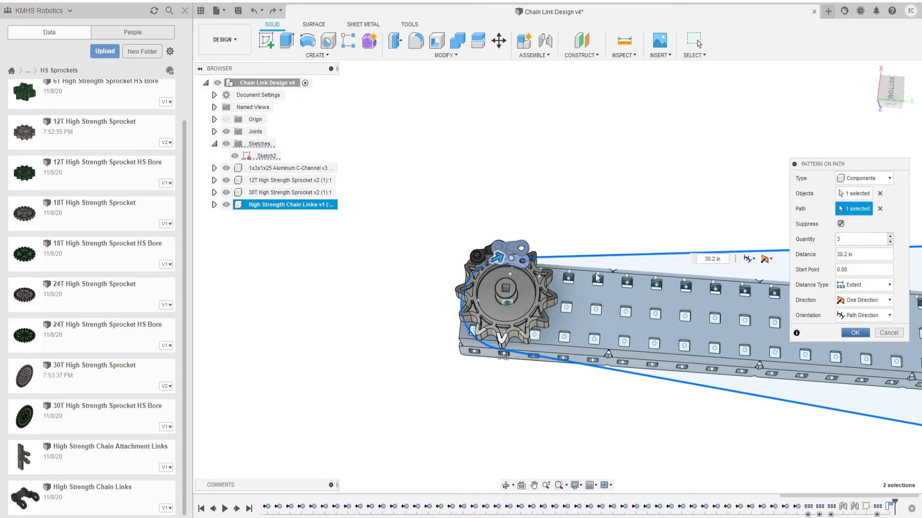
pyautogui.moveTo(570, 260)
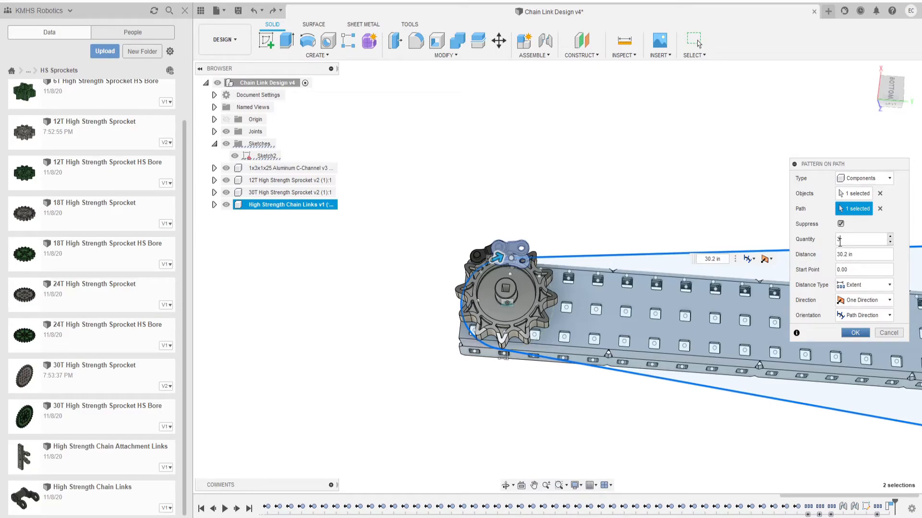
pyautogui.write('79')
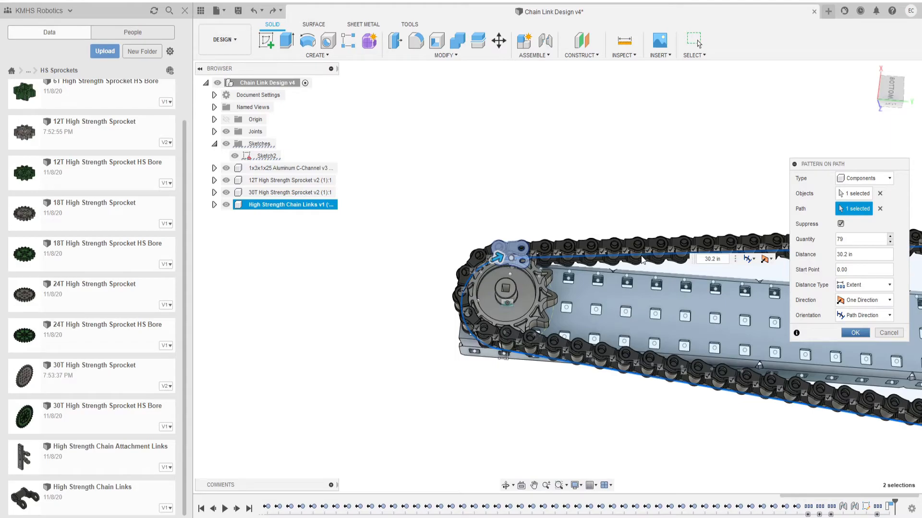
pyautogui.moveTo(888, 257)
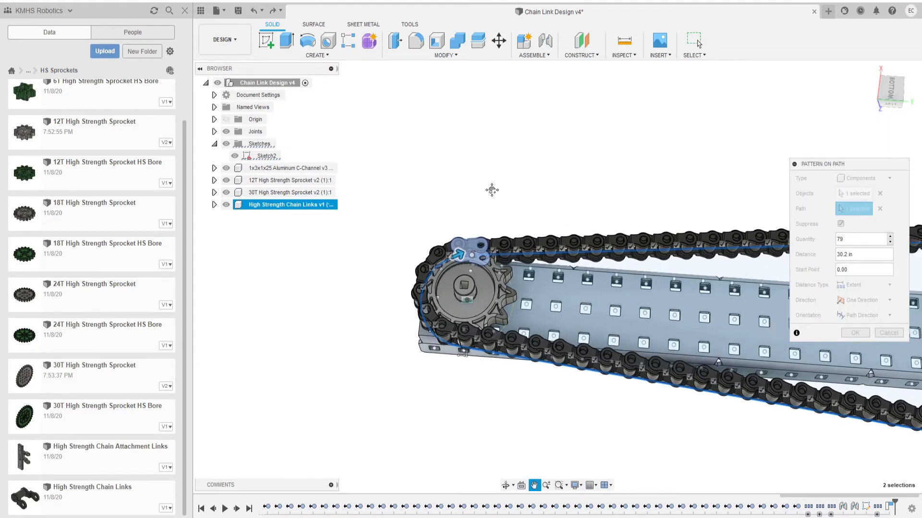
pyautogui.click(854, 209)
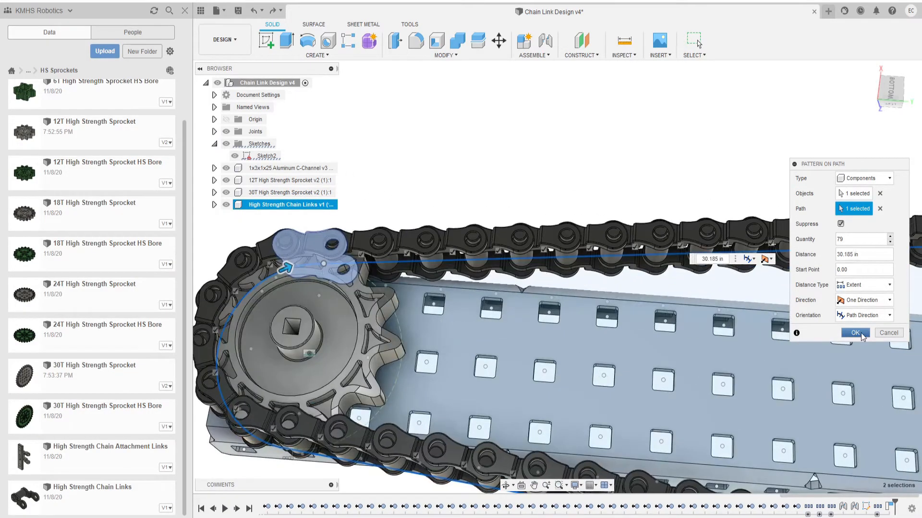
pyautogui.click(854, 333)
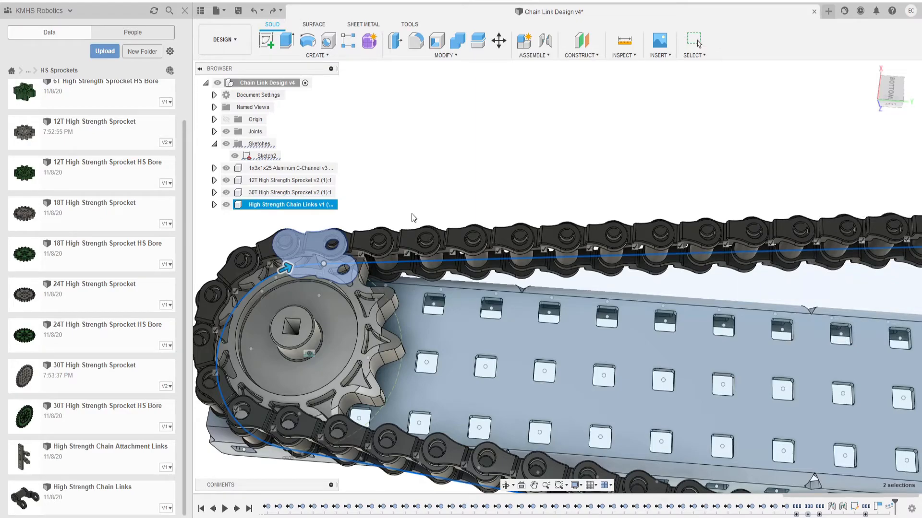
pyautogui.click(214, 205)
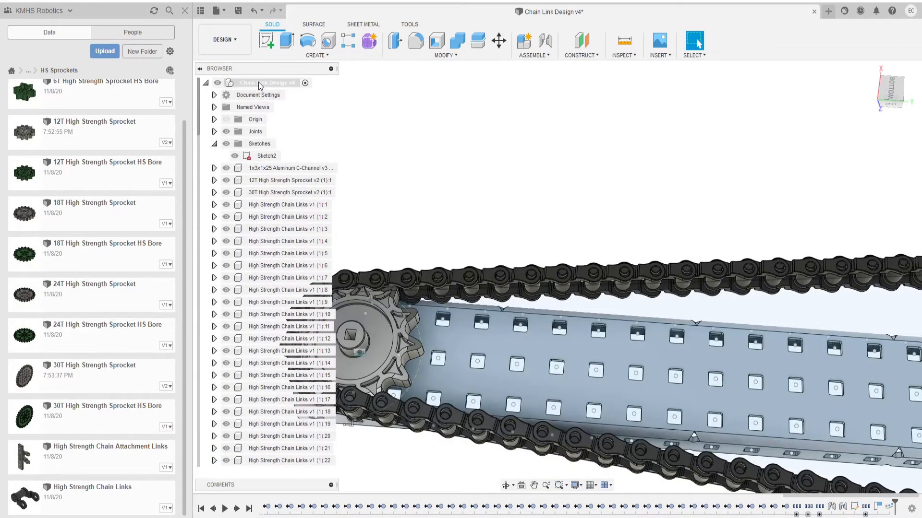
# - Add a 'Chain Links' component and select all High Strength Chain Links copies in the browser
pyautogui.click(523, 40)
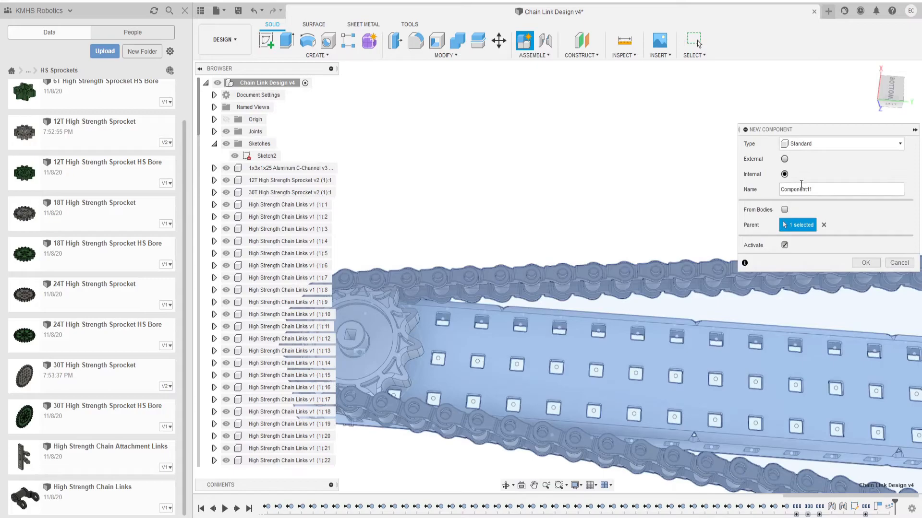
pyautogui.write('Chain L')
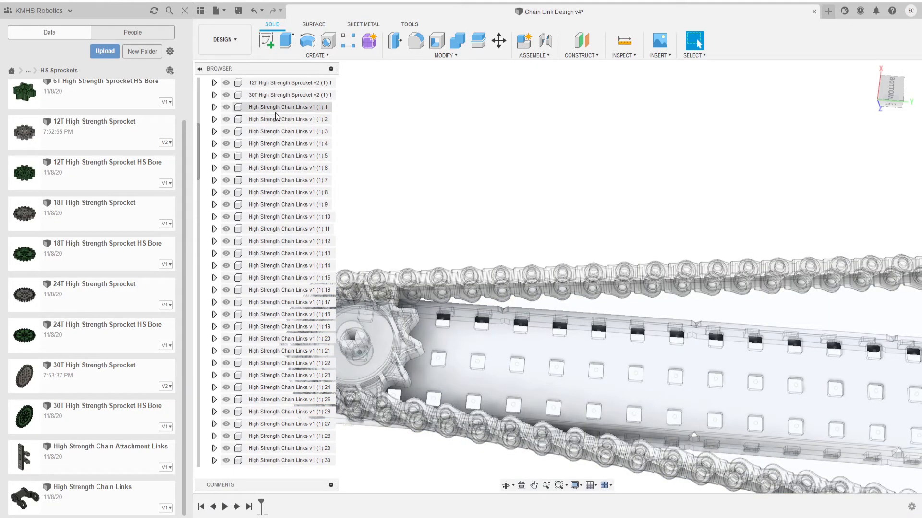
pyautogui.click(288, 107)
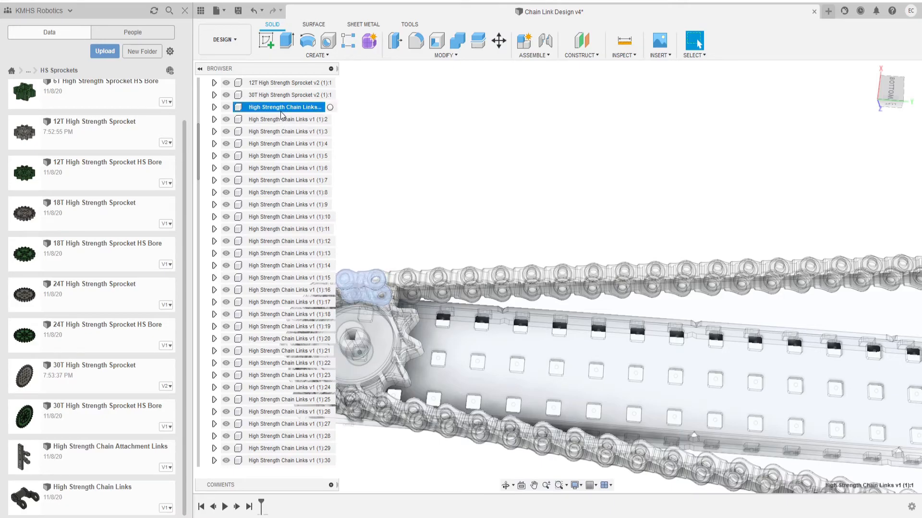
pyautogui.scroll(-3)
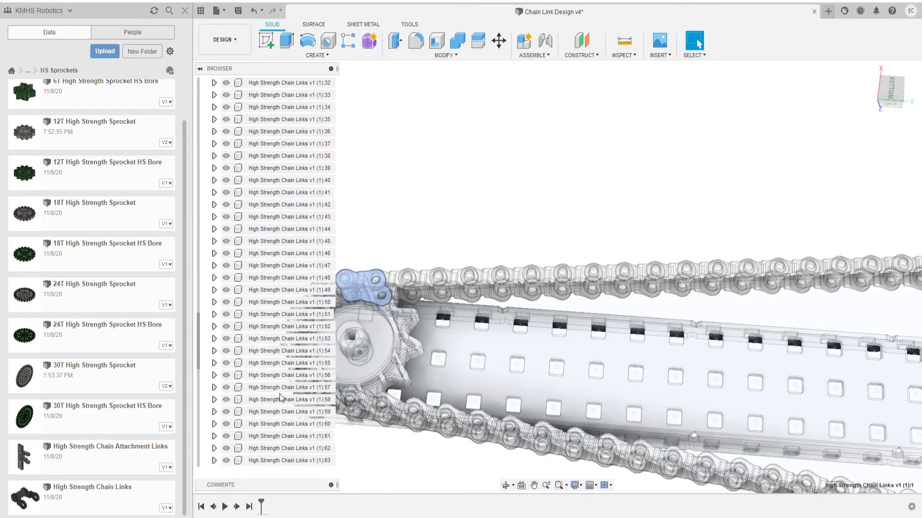
pyautogui.click(287, 448)
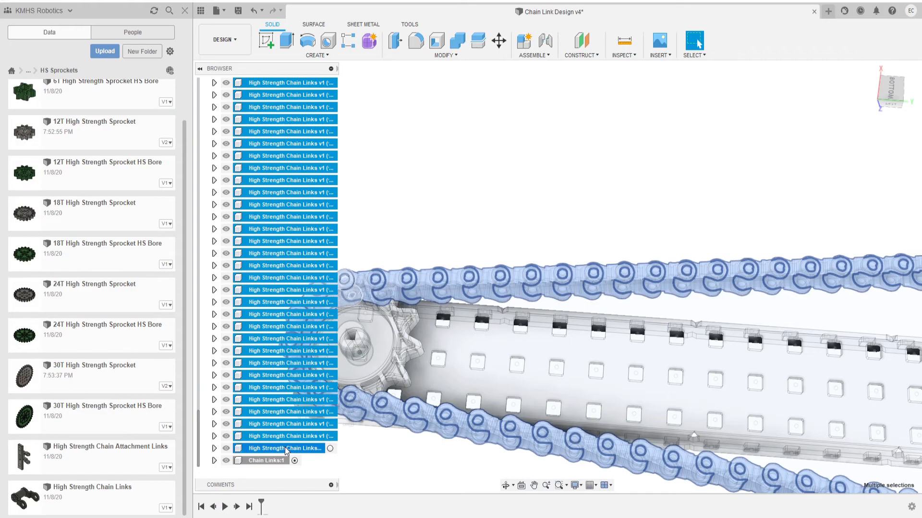